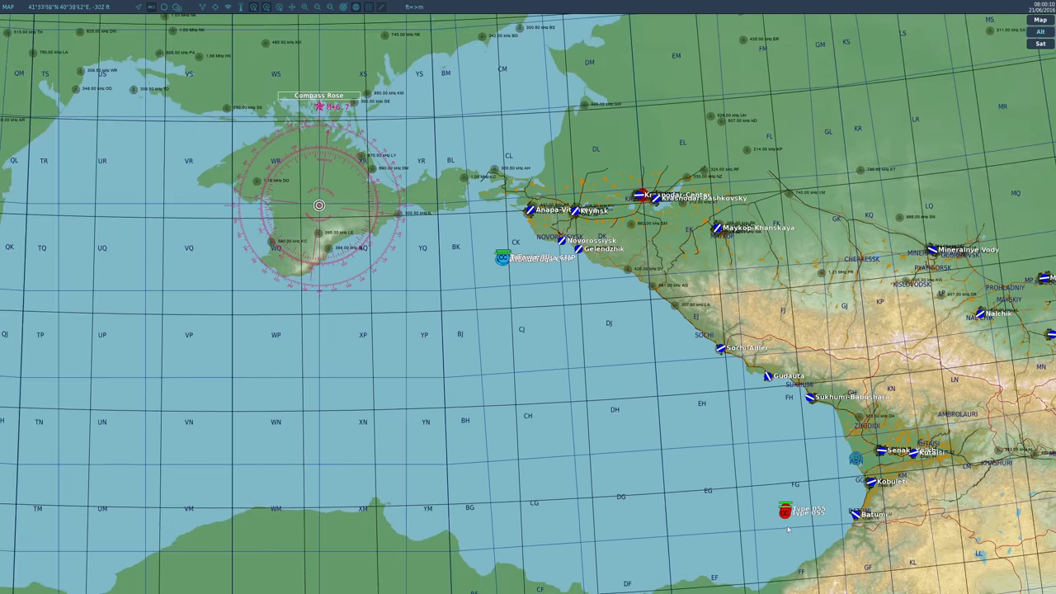
pyautogui.moveTo(495, 285)
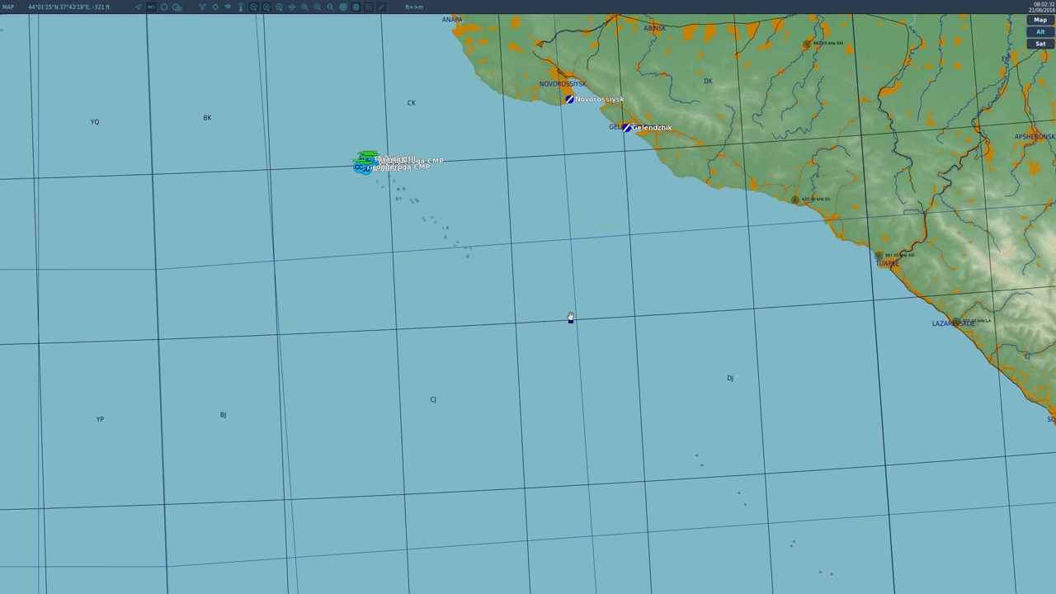
pyautogui.click(571, 317)
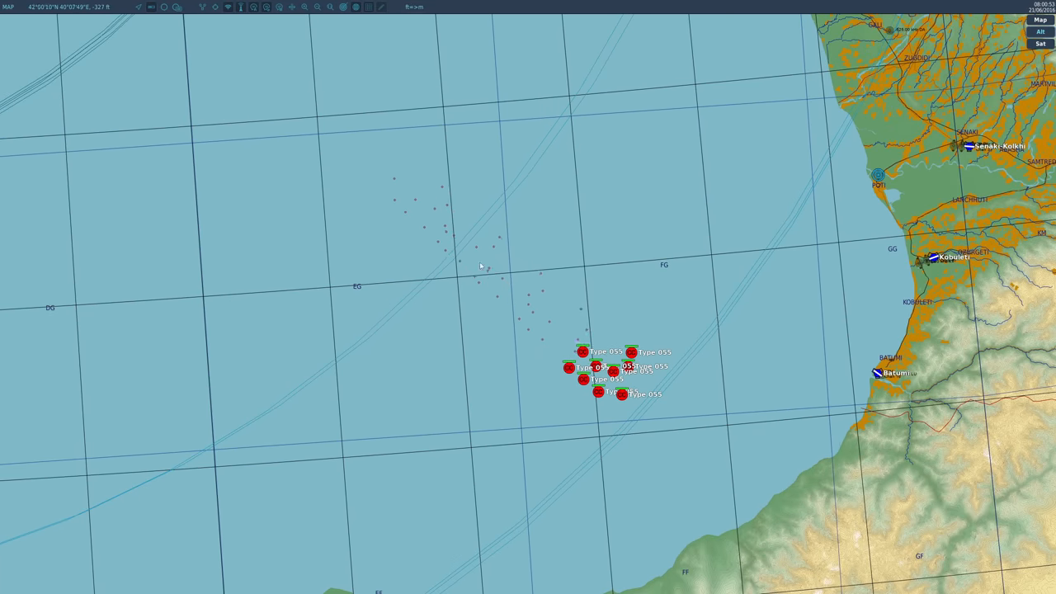
# Step: Frame the carrier group near Novorossiysk together with the missile trail approaching from the southeast
pyautogui.click(435, 216)
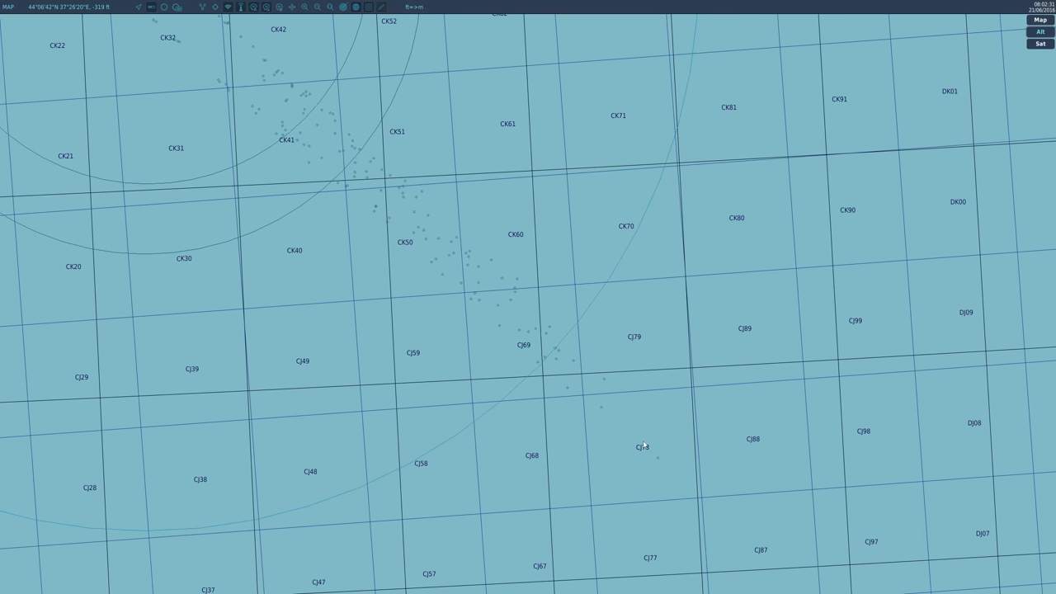
pyautogui.click(392, 221)
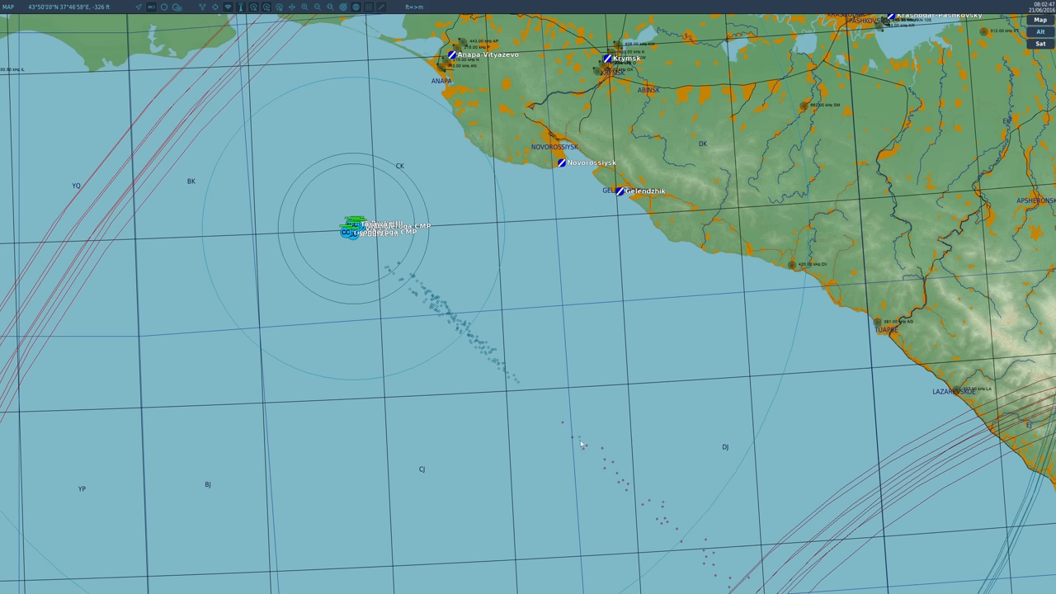
pyautogui.click(575, 436)
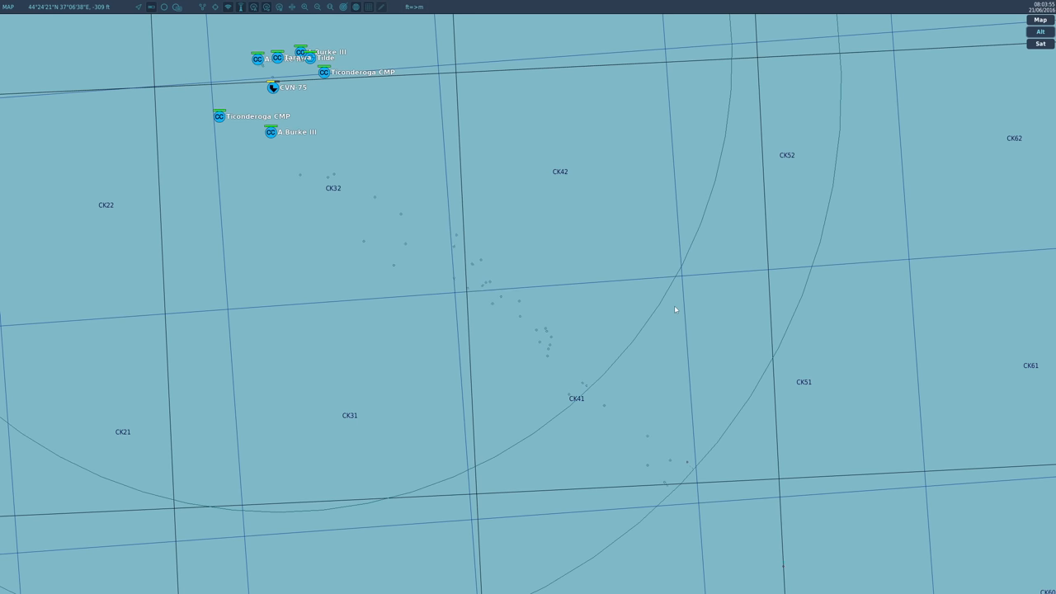
# Step: Zoom the map out to open sea off Sochi-Adler, showing the track trail south of the carrier area
pyautogui.scroll(-3)
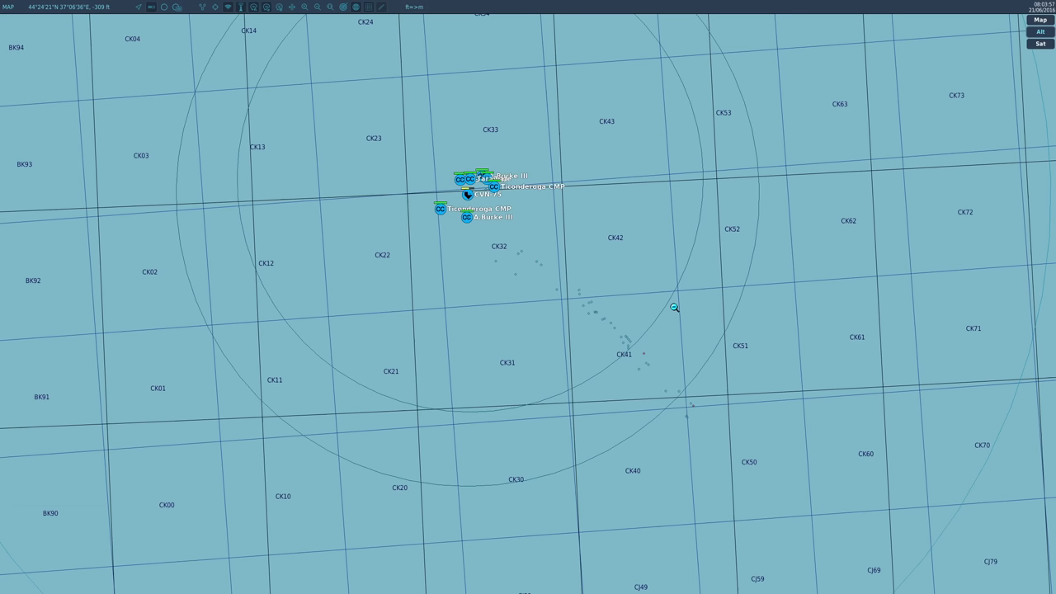
pyautogui.click(491, 184)
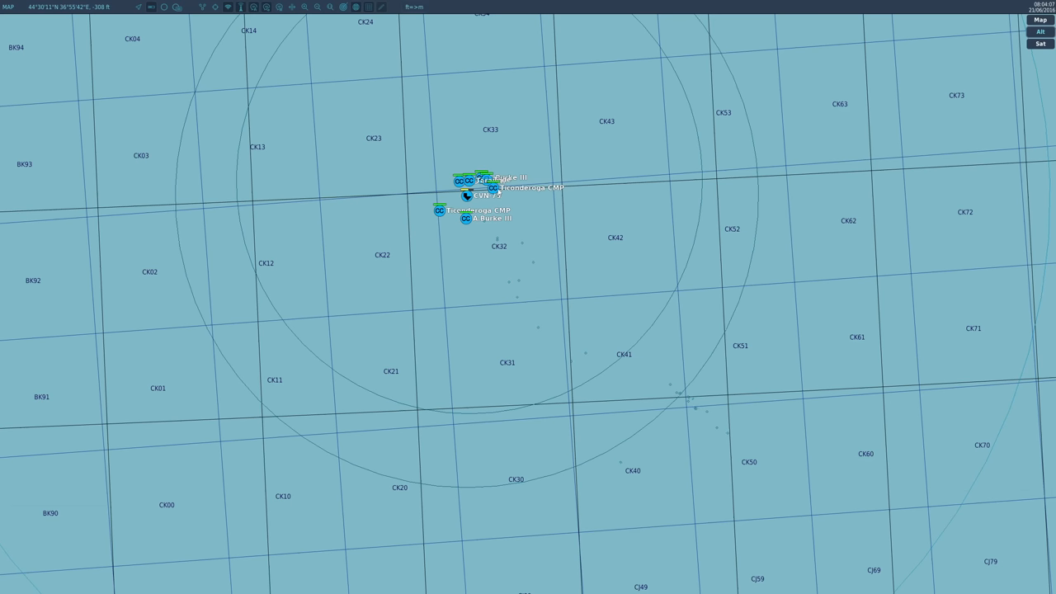
pyautogui.click(465, 197)
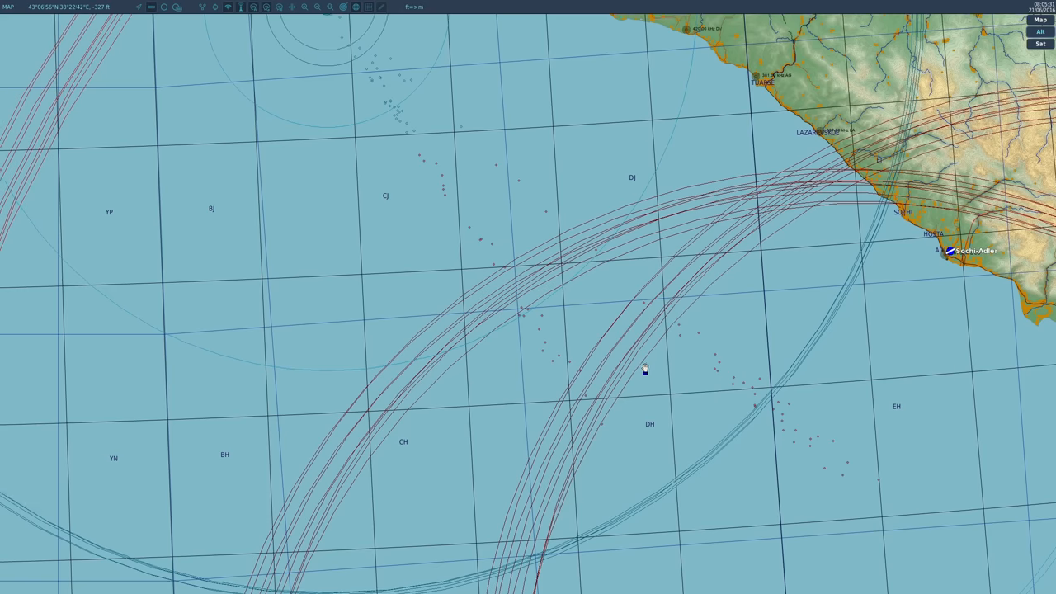
# Step: Recenter on the carrier group and show the CK42 contact's altitude, speed, heading and coordinates
pyautogui.click(644, 370)
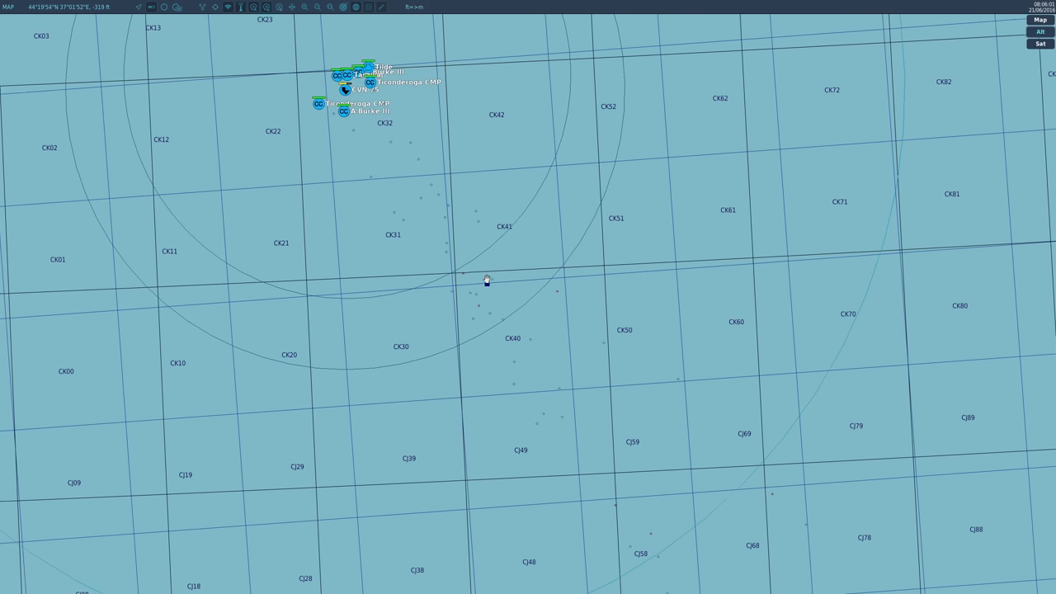
pyautogui.moveTo(489, 281); pyautogui.dragTo(451, 254)
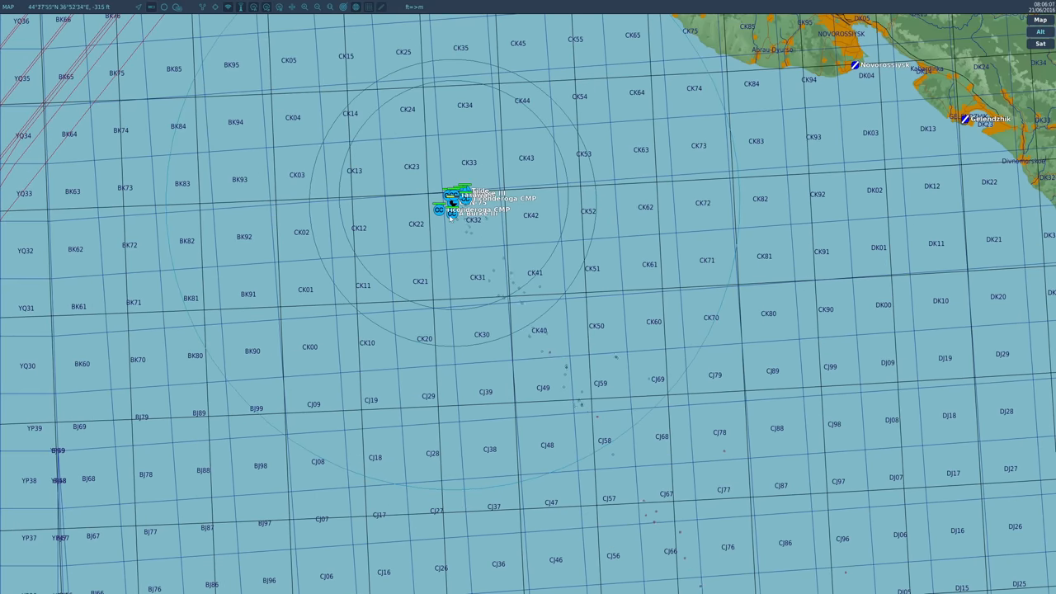
pyautogui.click(443, 208)
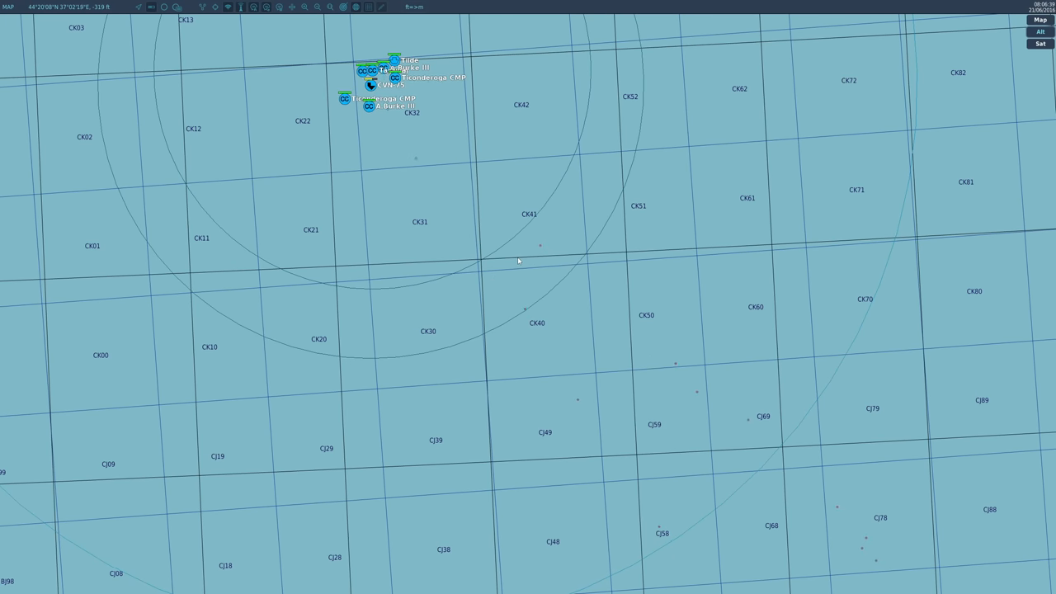
pyautogui.click(507, 215)
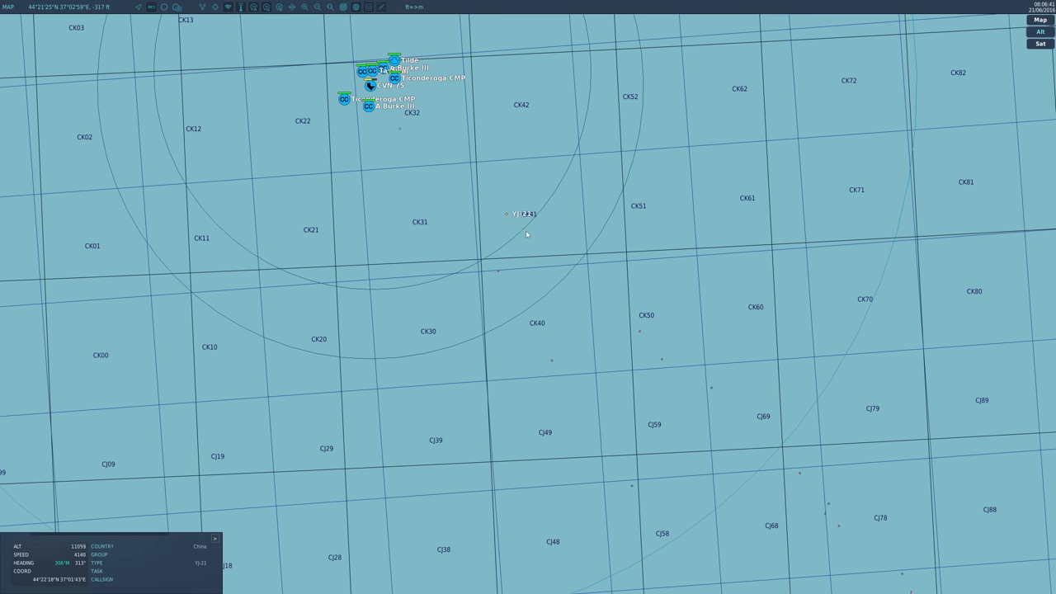